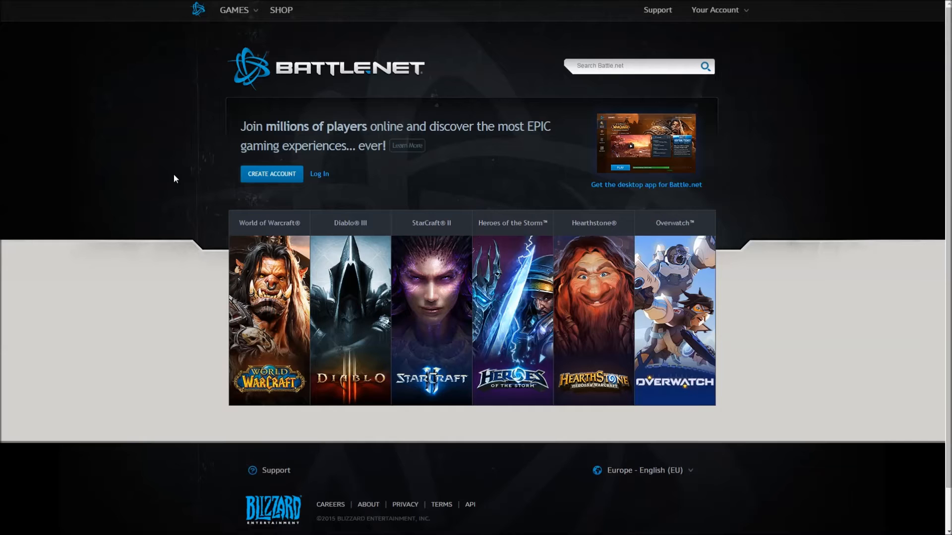
Log in to the Battle.net account from the Your Account menu with email and password
left_click(715, 10)
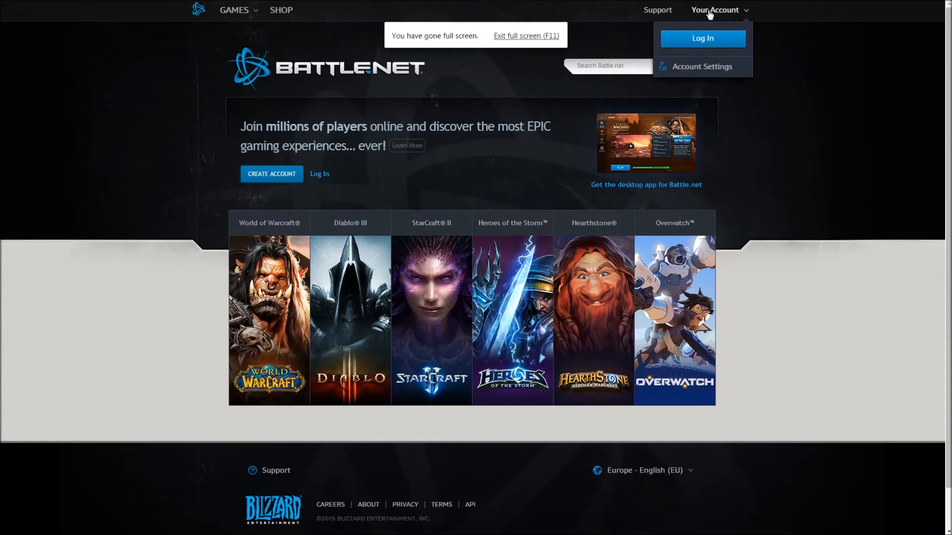
left_click(701, 38)
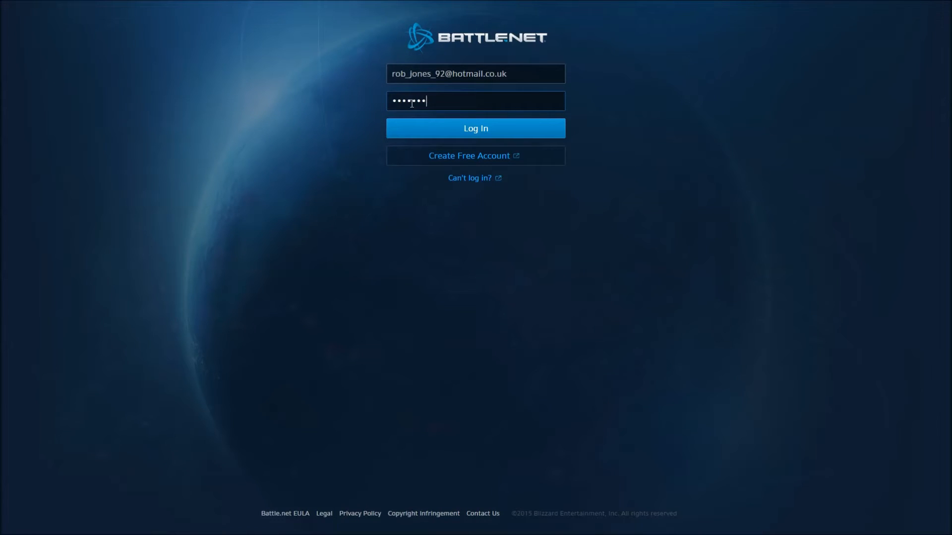
left_click(475, 128)
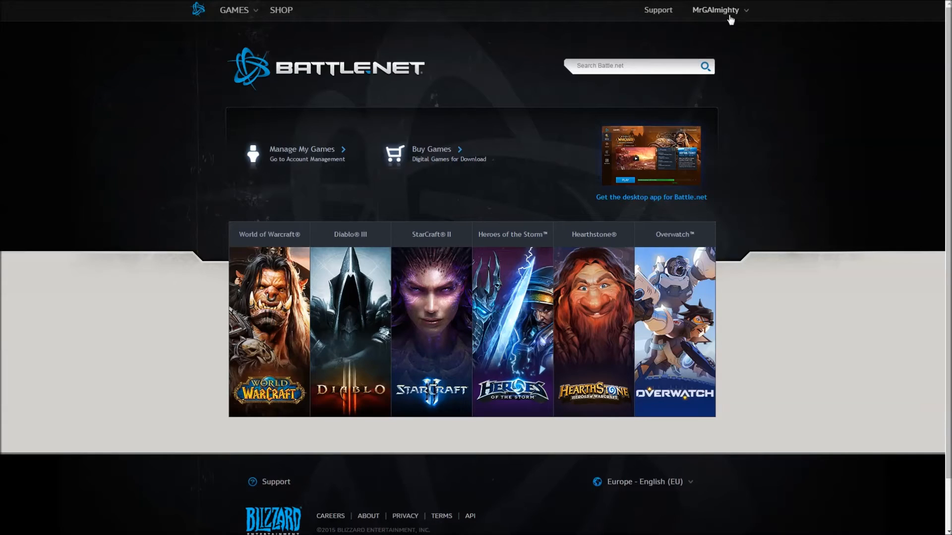
Go through Account Settings to the StarCraft II: Heart of the Swarm game account page
left_click(716, 10)
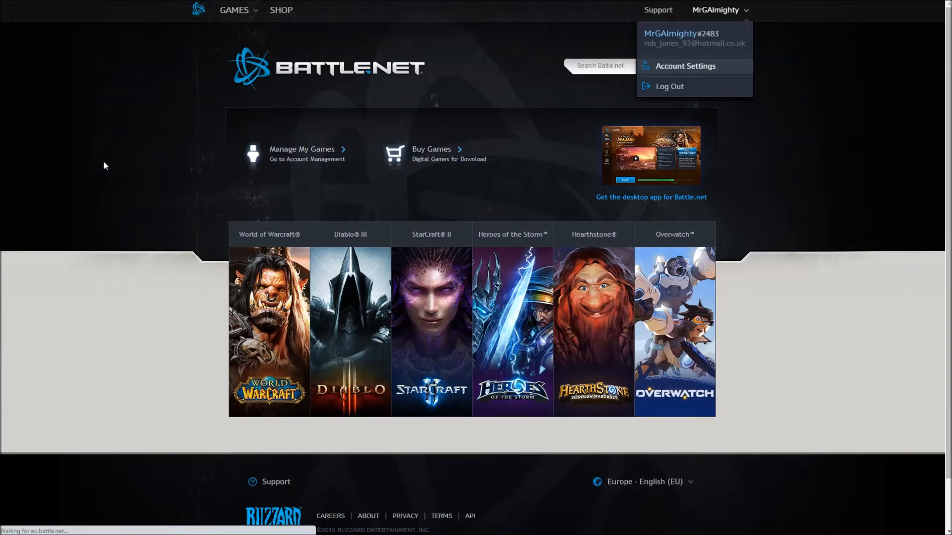
left_click(685, 65)
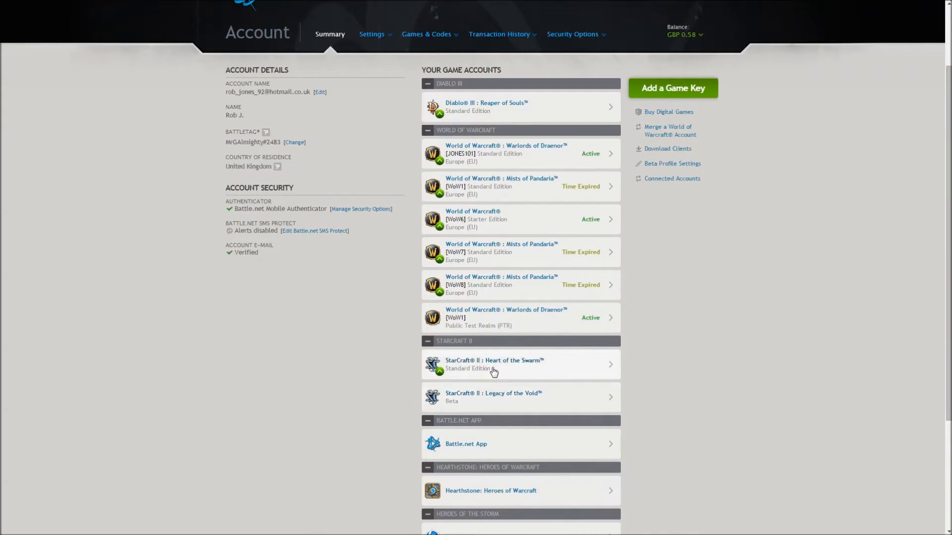
left_click(494, 364)
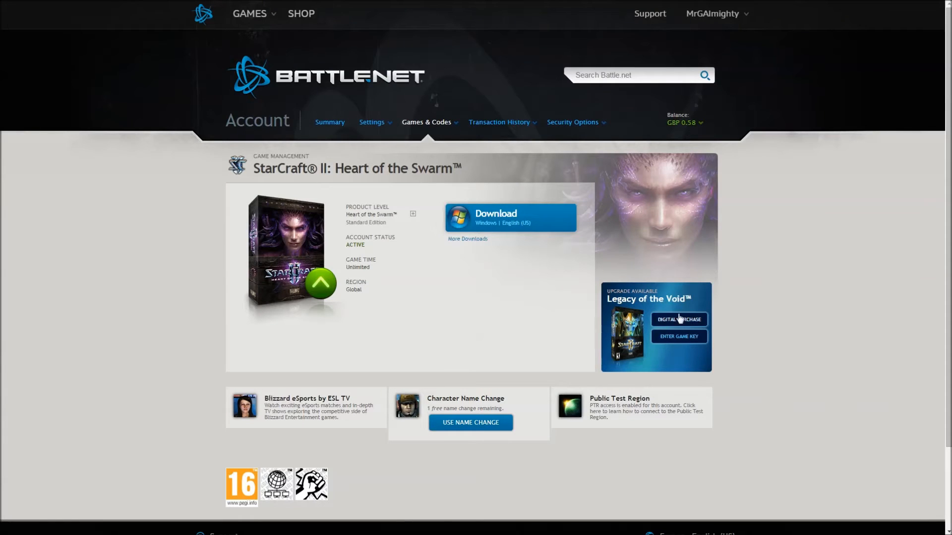
mouse_move(545, 250)
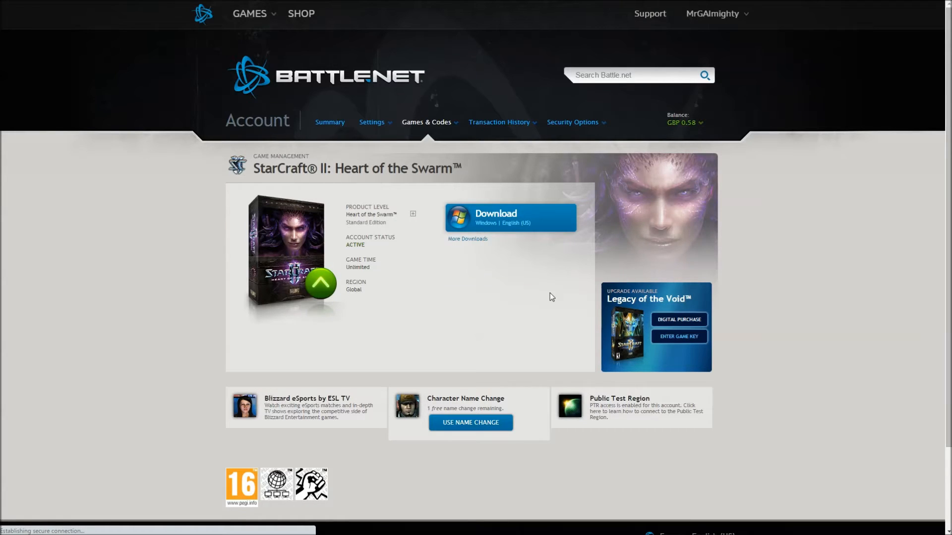
mouse_move(689, 324)
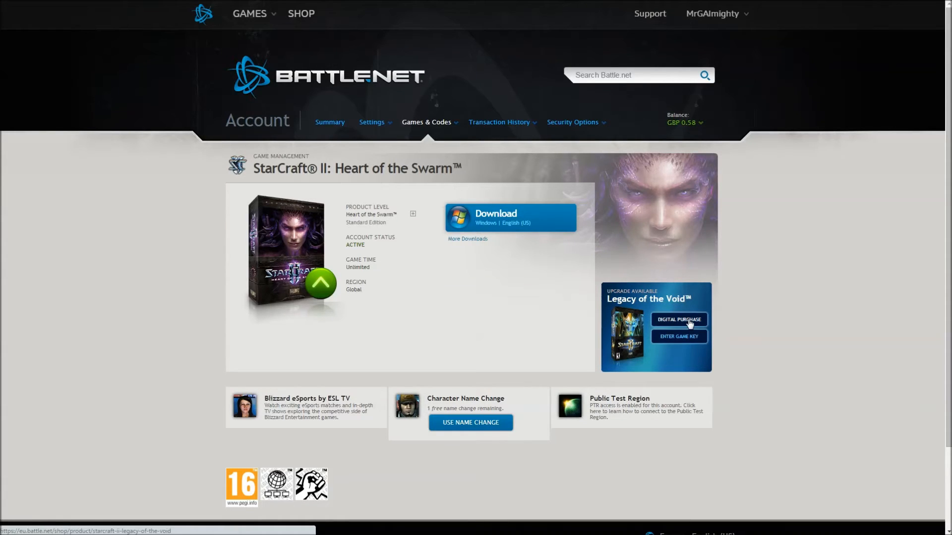
Open Legacy of the Void Digital Purchase and scroll to the Digital Deluxe Edition contents
left_click(678, 319)
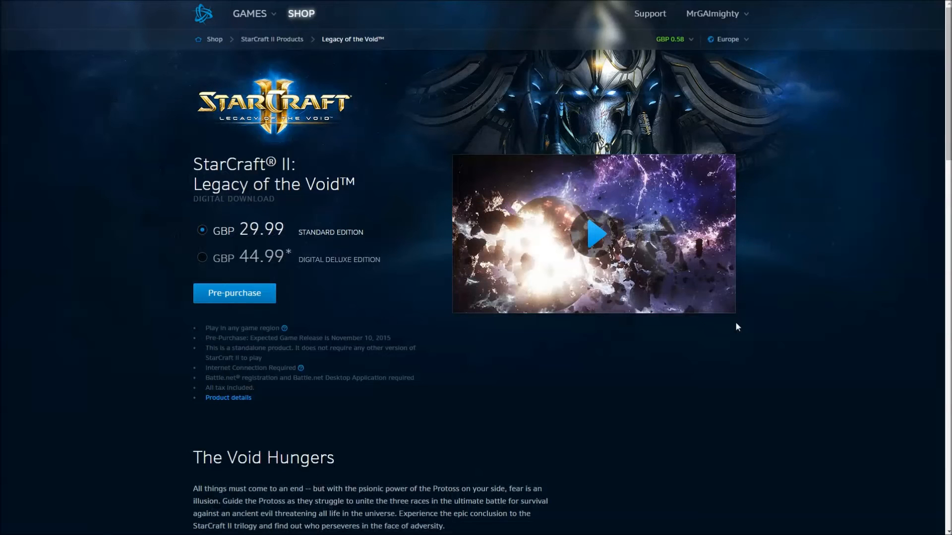
mouse_move(77, 179)
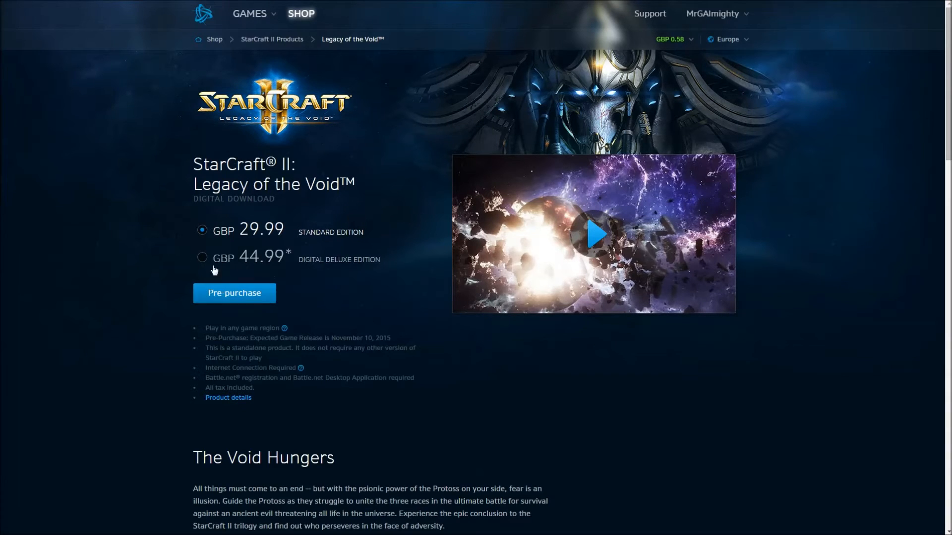
scroll("down", 3)
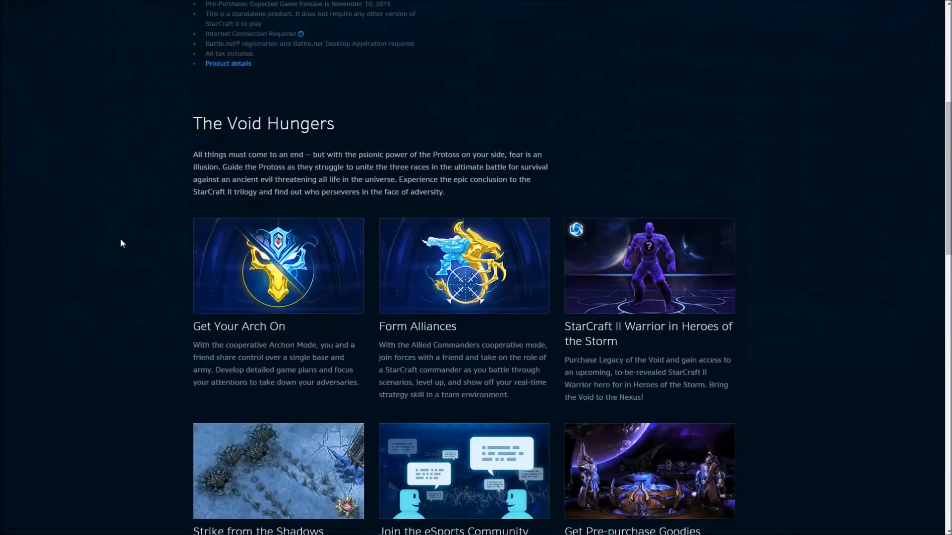
scroll("down", 3)
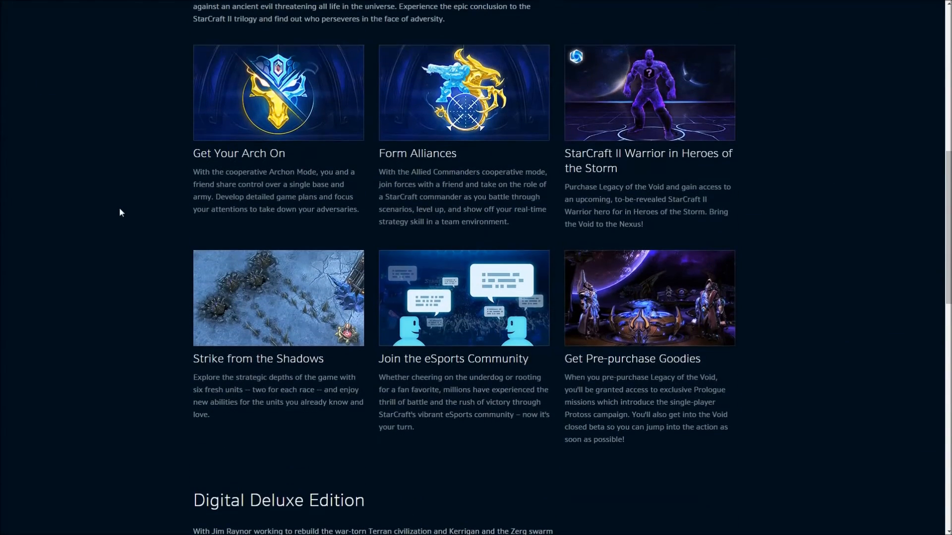
scroll("down", 3)
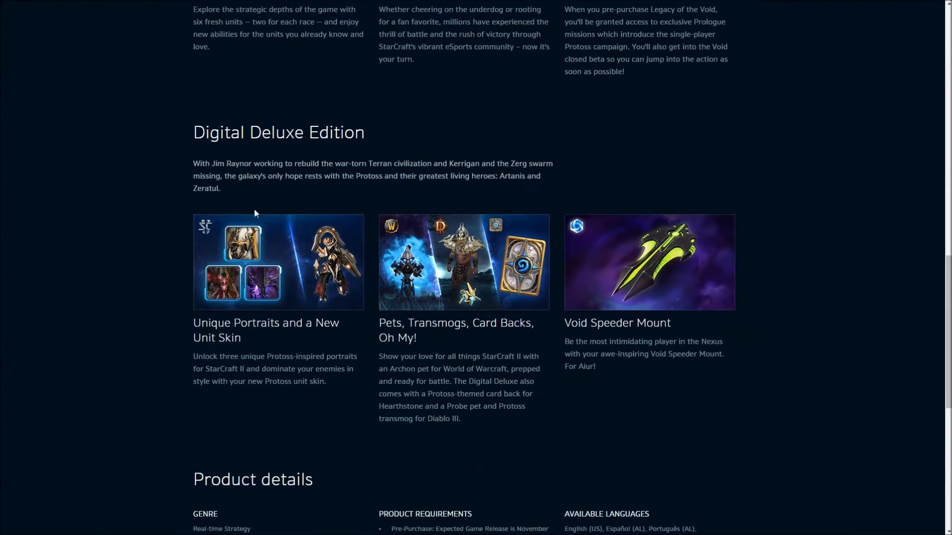
left_click_drag(195, 330, 327, 382)
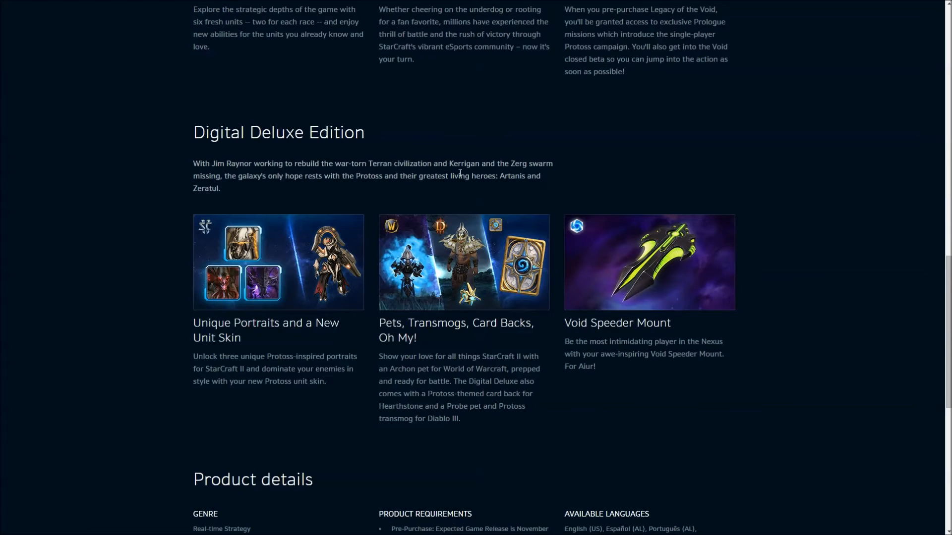
mouse_move(446, 208)
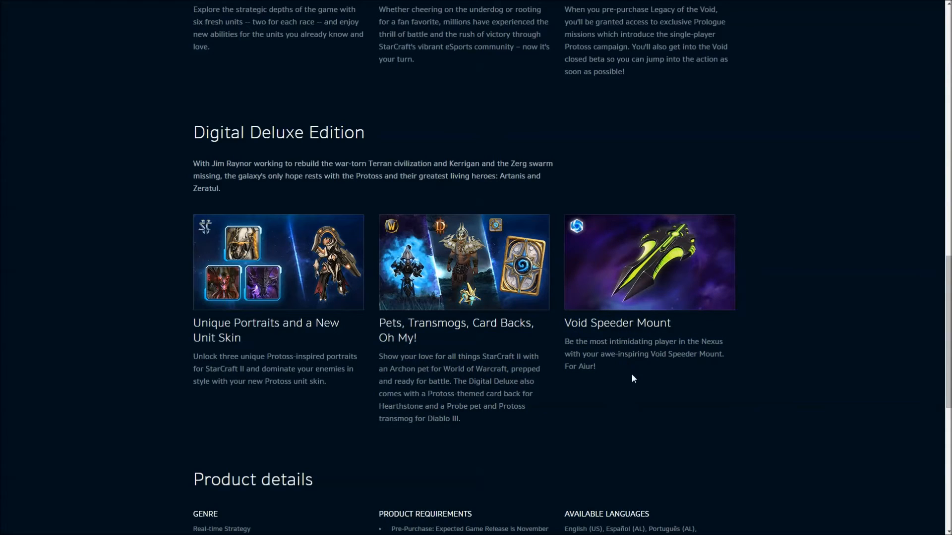
mouse_move(143, 314)
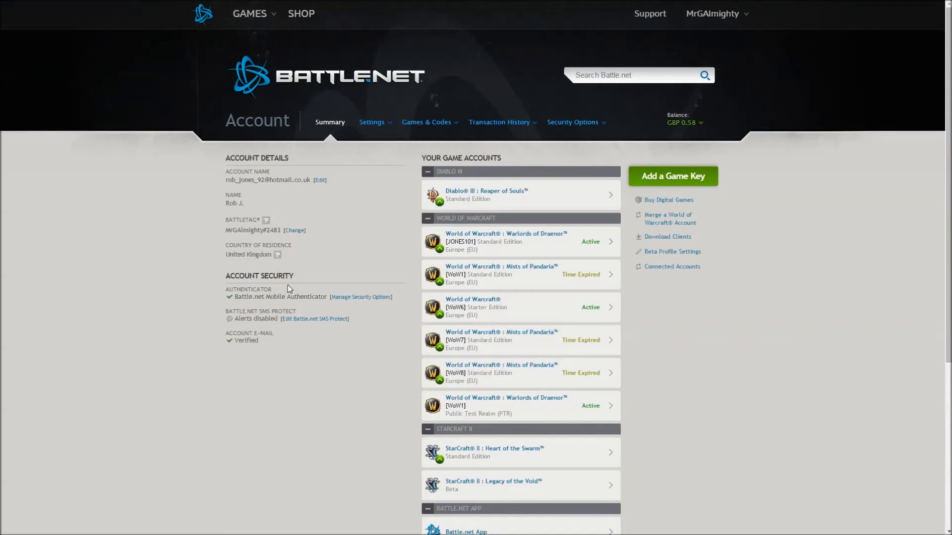
Reopen the Heart of the Swarm game page and show the GAMES menu
left_click(494, 453)
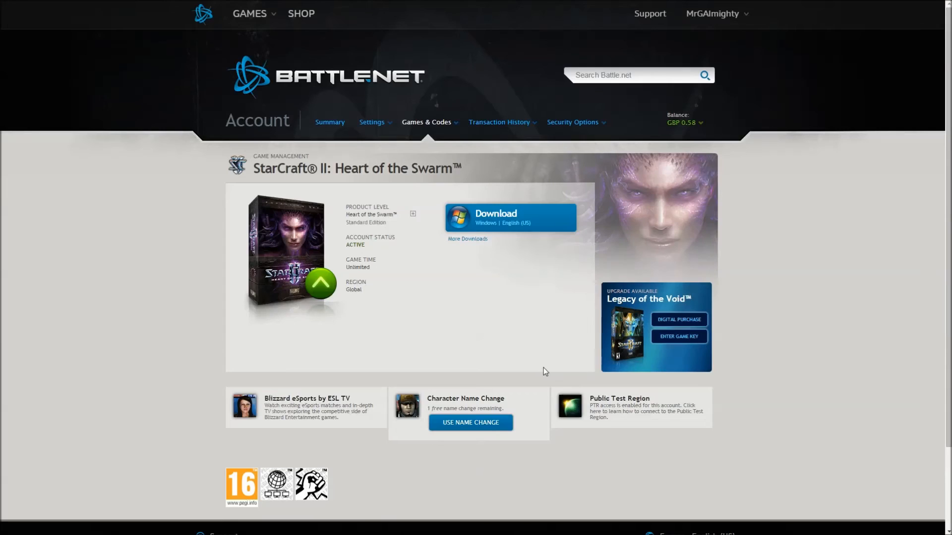
mouse_move(179, 60)
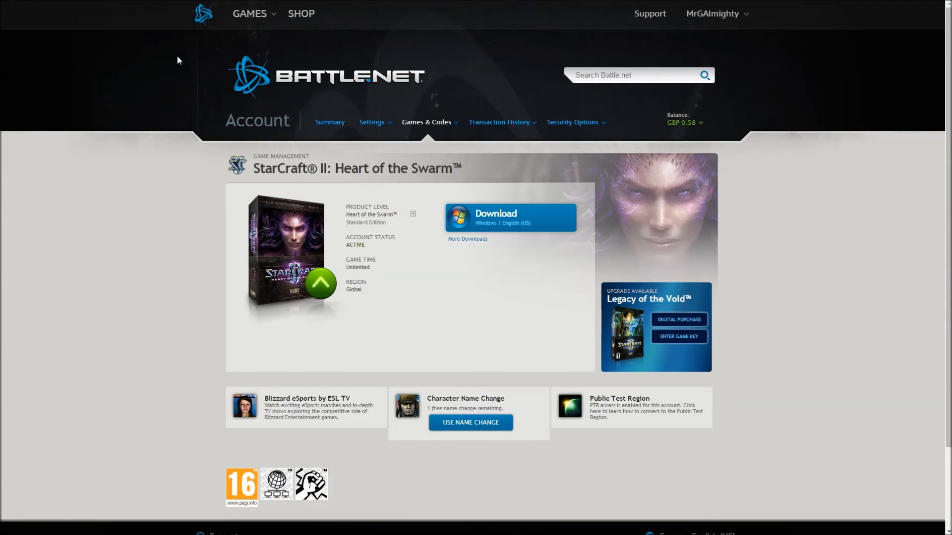
mouse_move(695, 286)
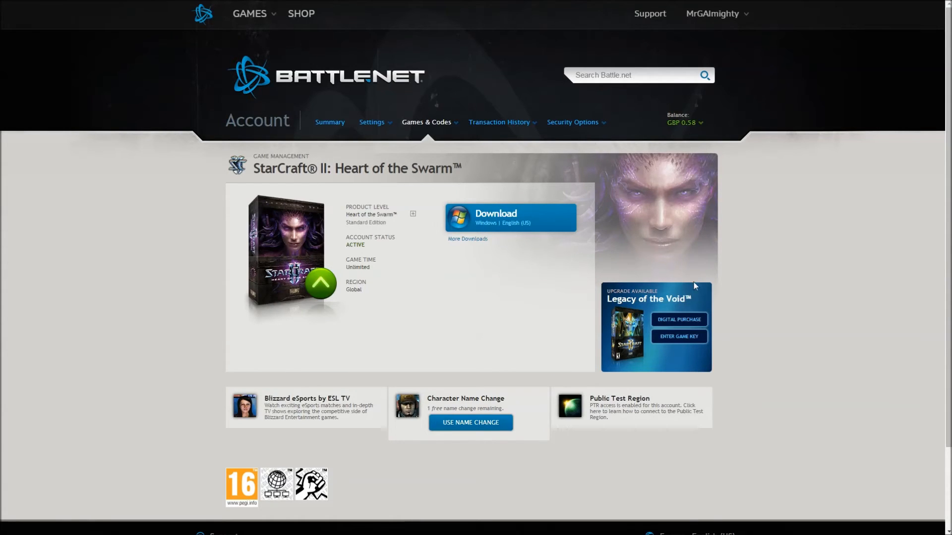
left_click(249, 13)
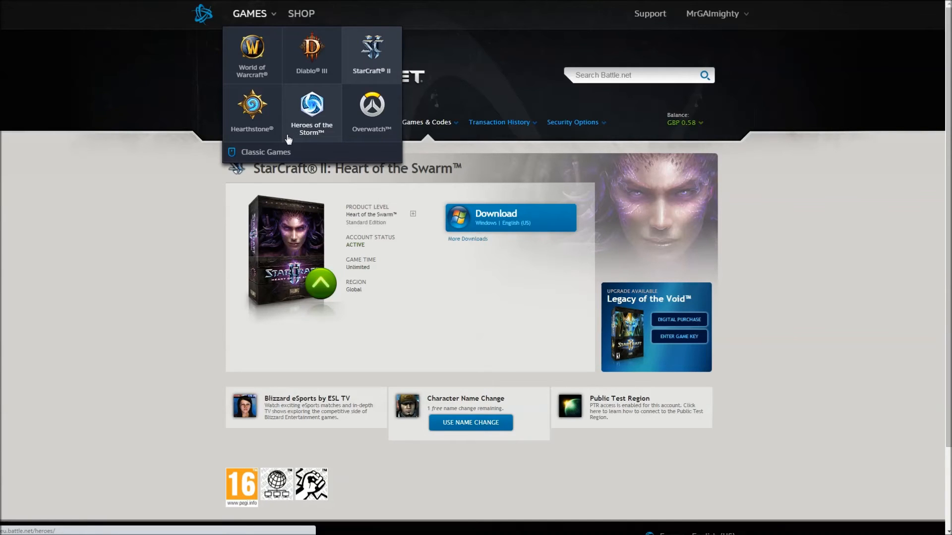
Visit the StarCraft II site and pre-order Legacy of the Void from its banner
left_click(311, 113)
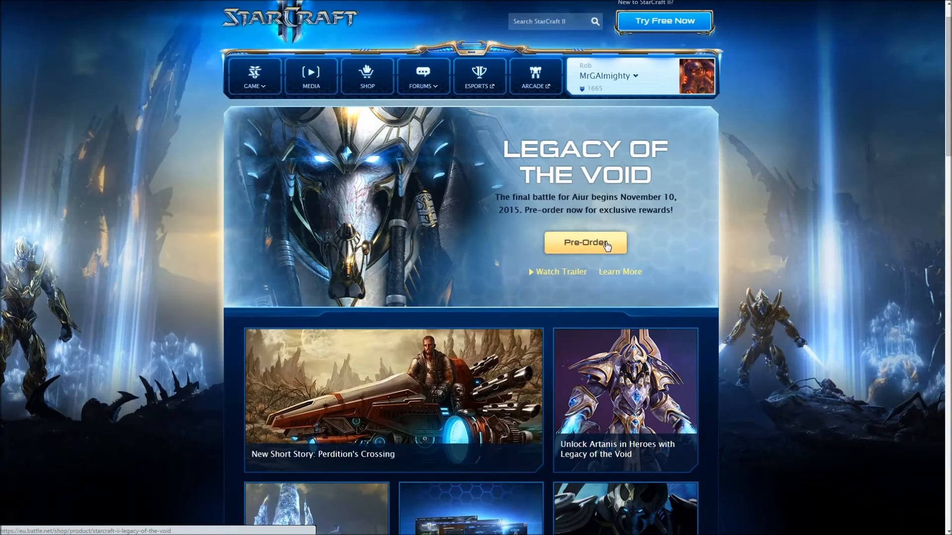
left_click(584, 242)
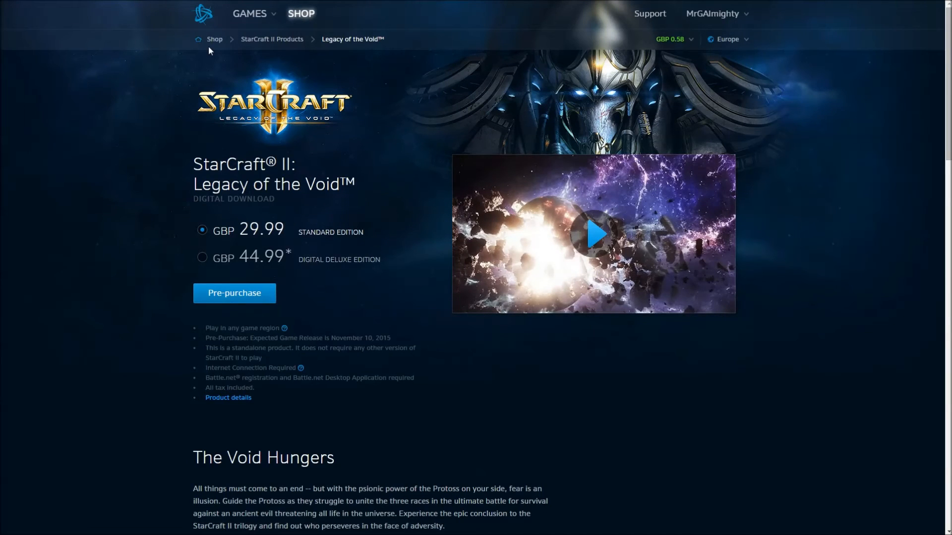